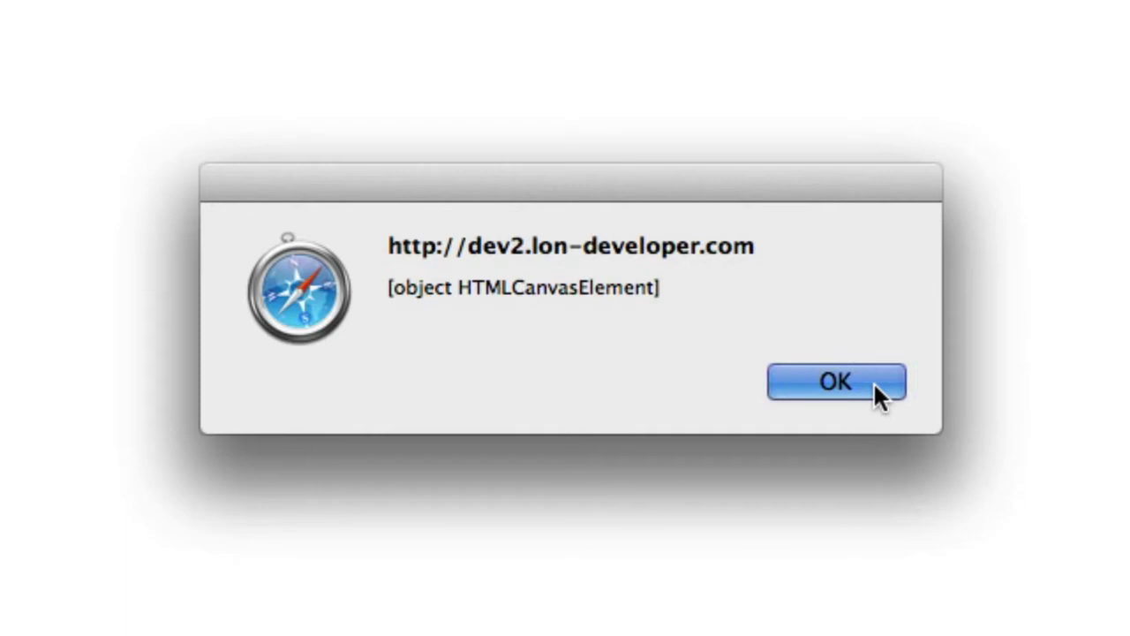
Dismiss the Safari alert reporting [object HTMLCanvasElement]
left_click(835, 382)
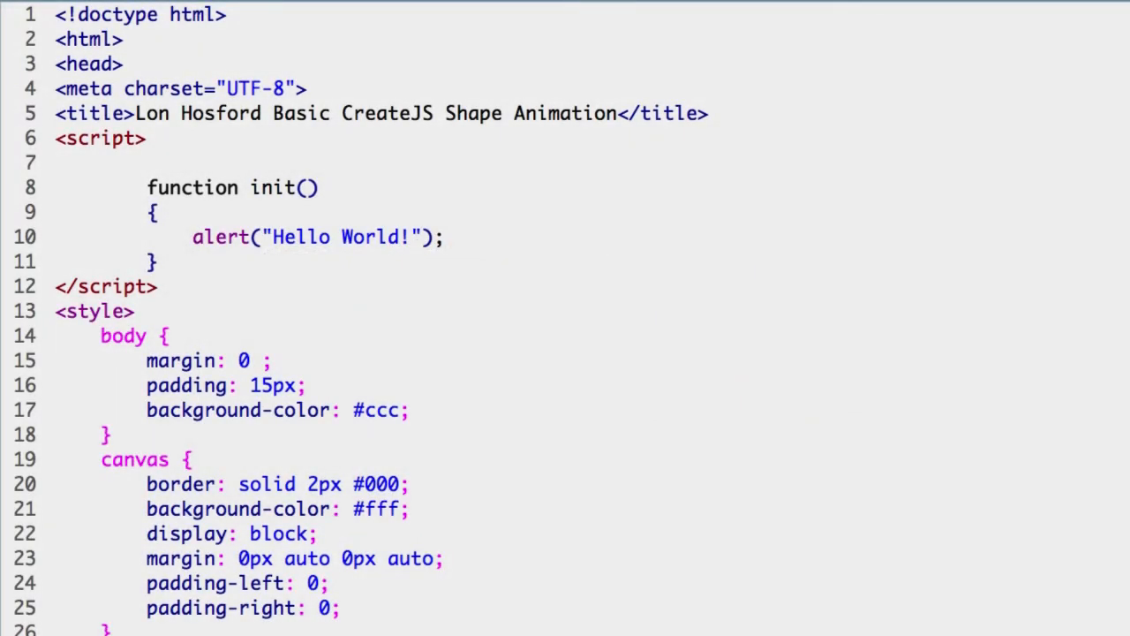
scroll("down", 3)
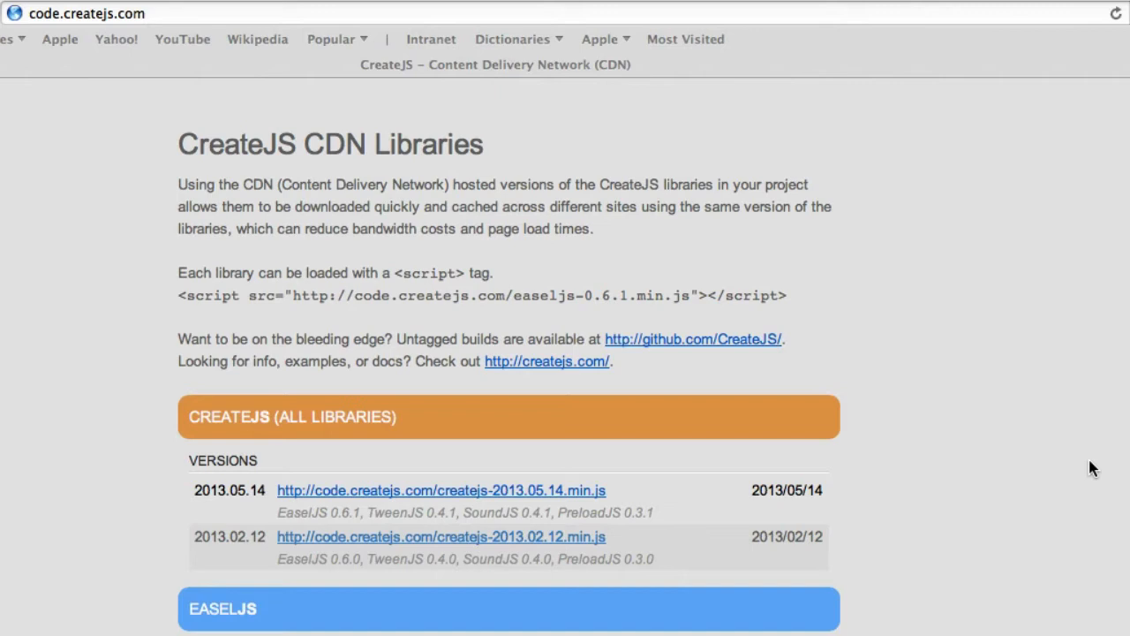
Open createjs-2013.05.14.min.js from the CDN listing and select its URL for copying
scroll("down", 3)
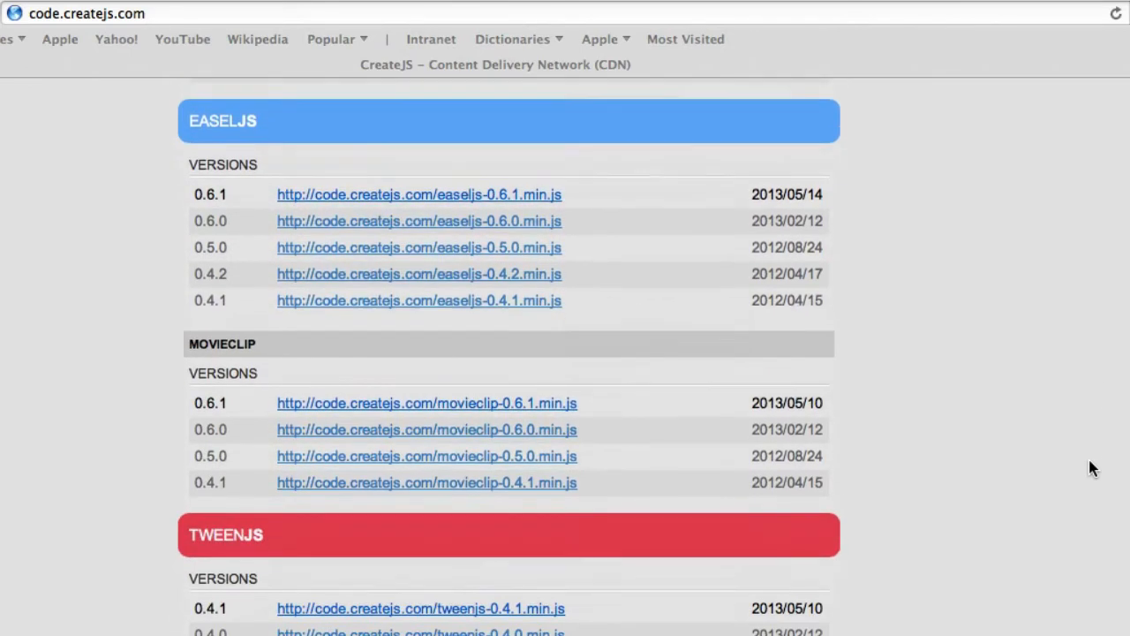
scroll("down", 3)
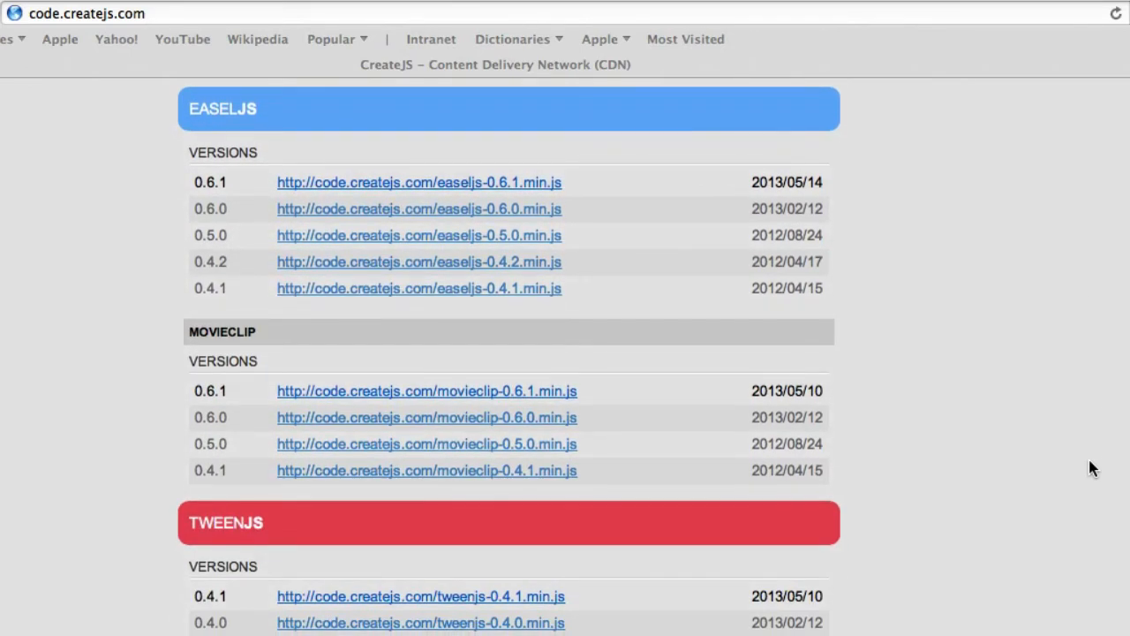
scroll("down", 3)
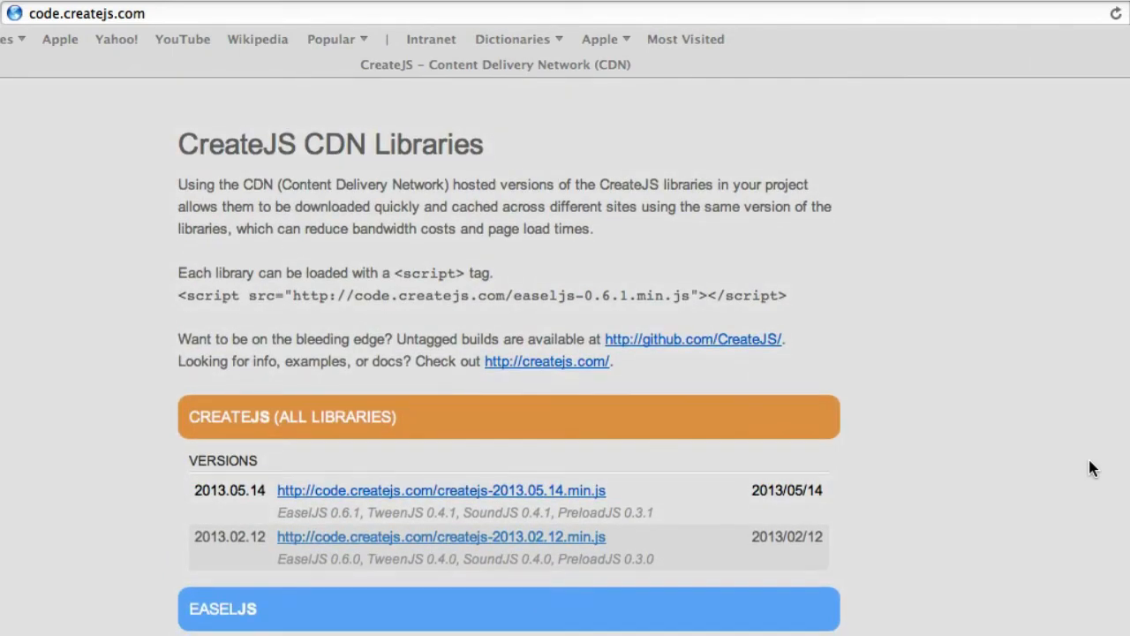
left_click(442, 491)
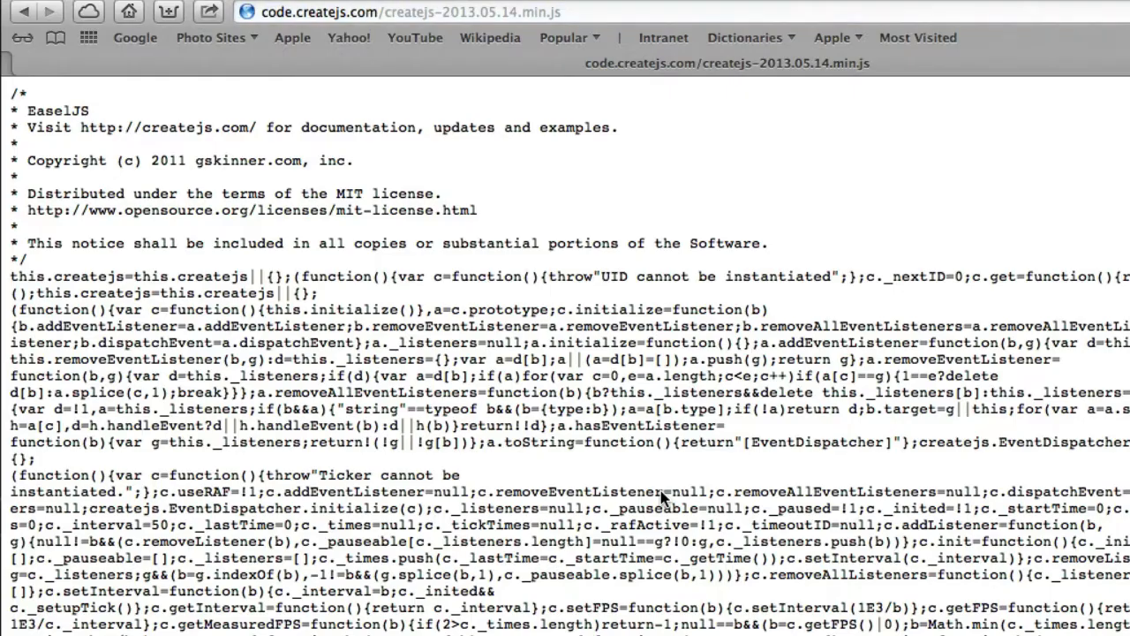
mouse_move(466, 54)
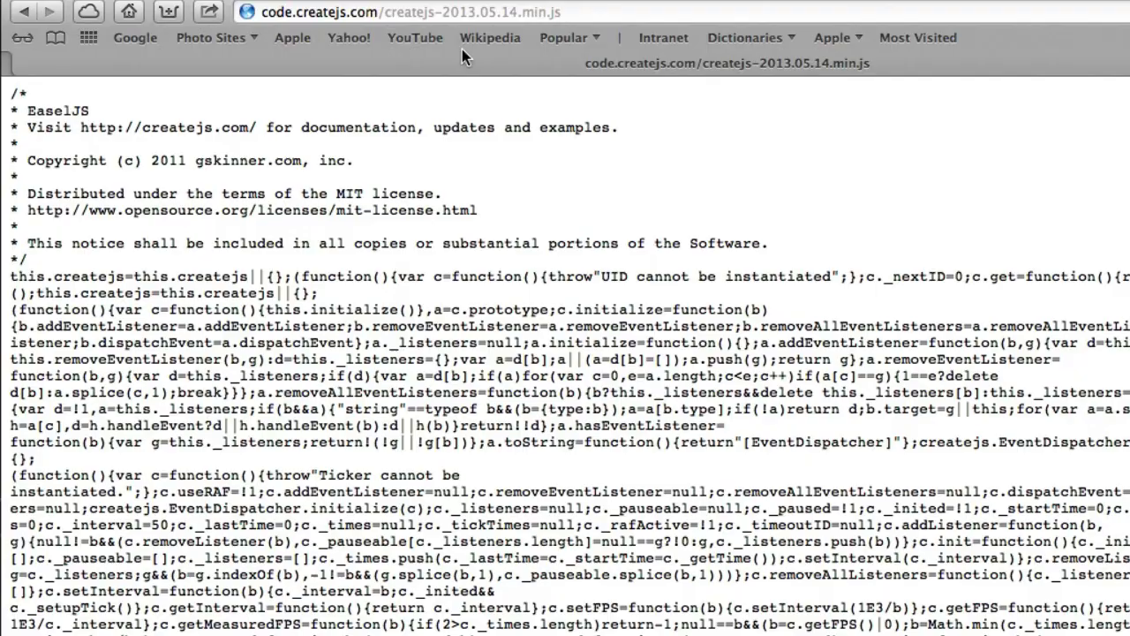
left_click(398, 10)
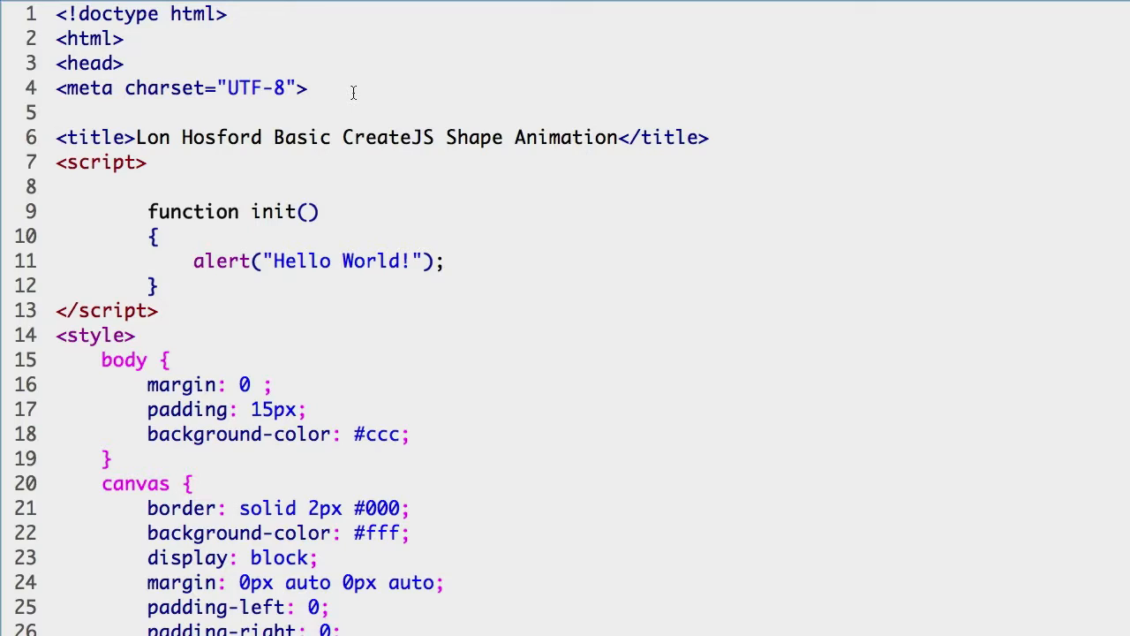
type("<")
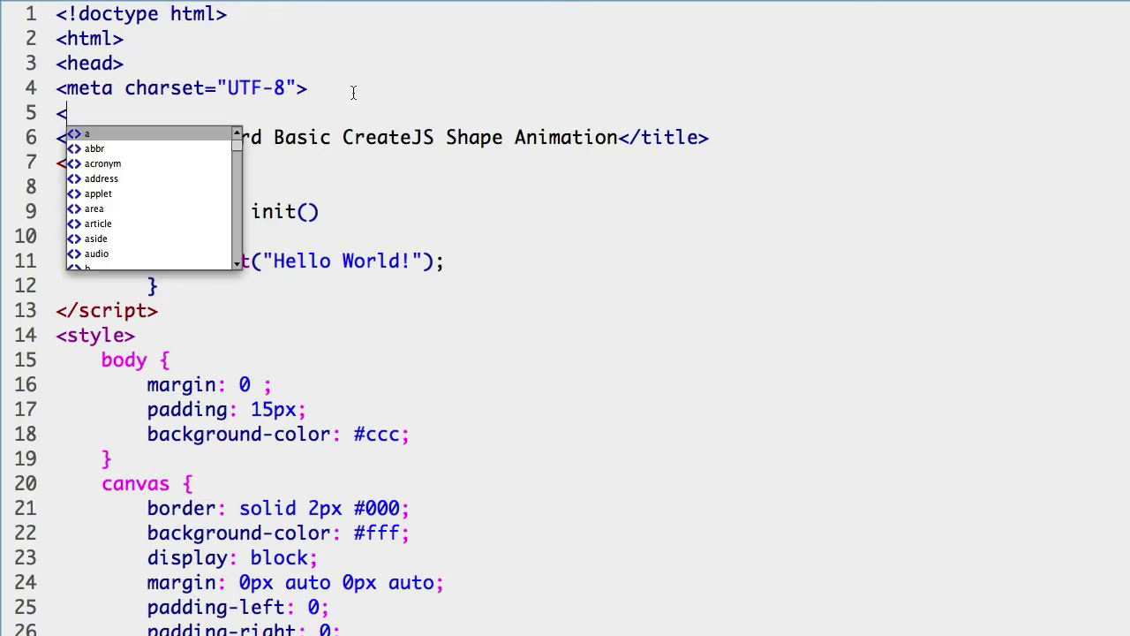
type("script")
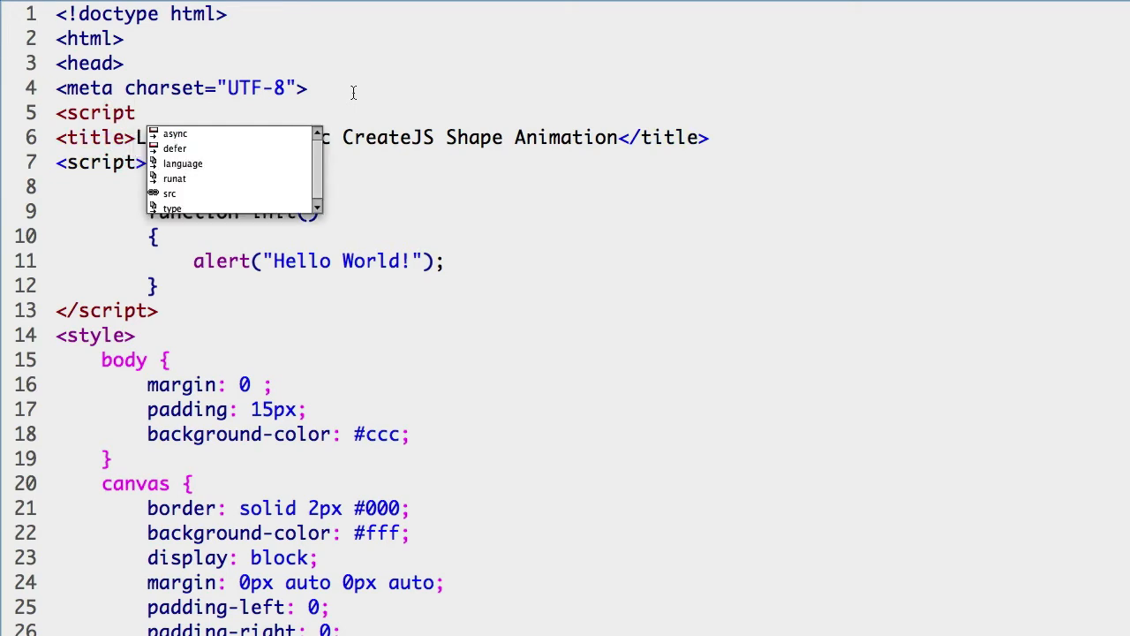
type("src")
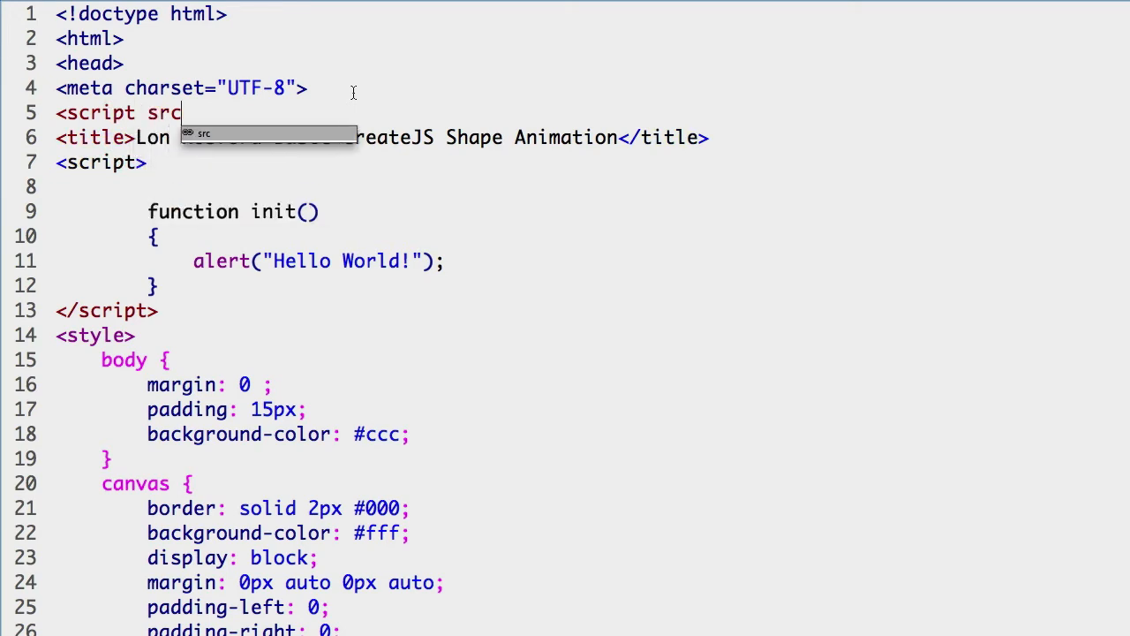
type("=")
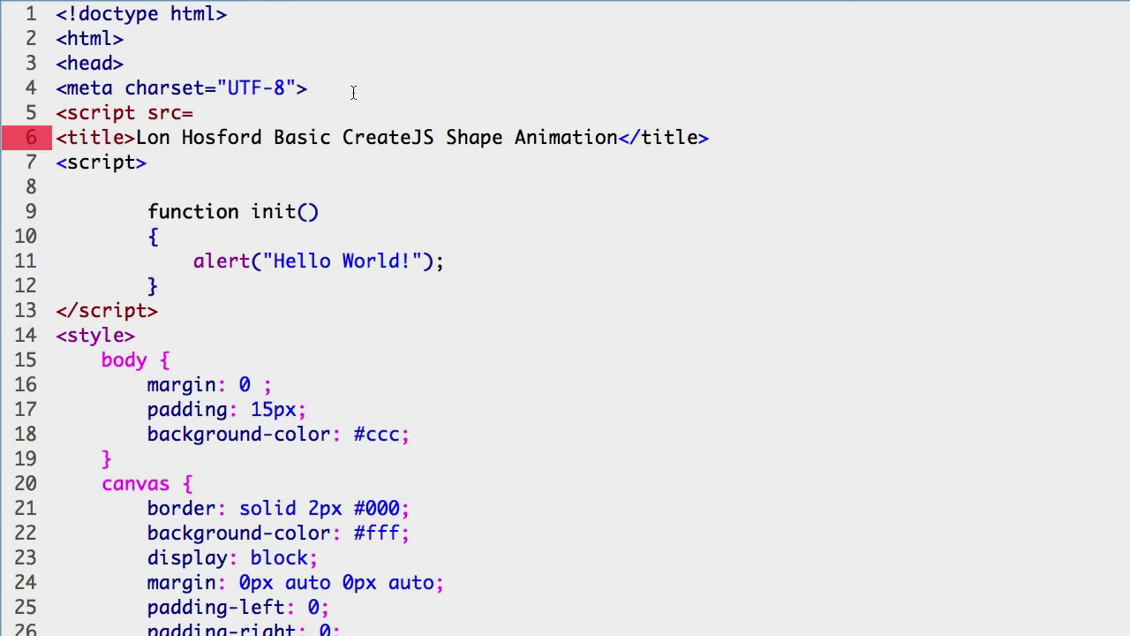
type("\"")
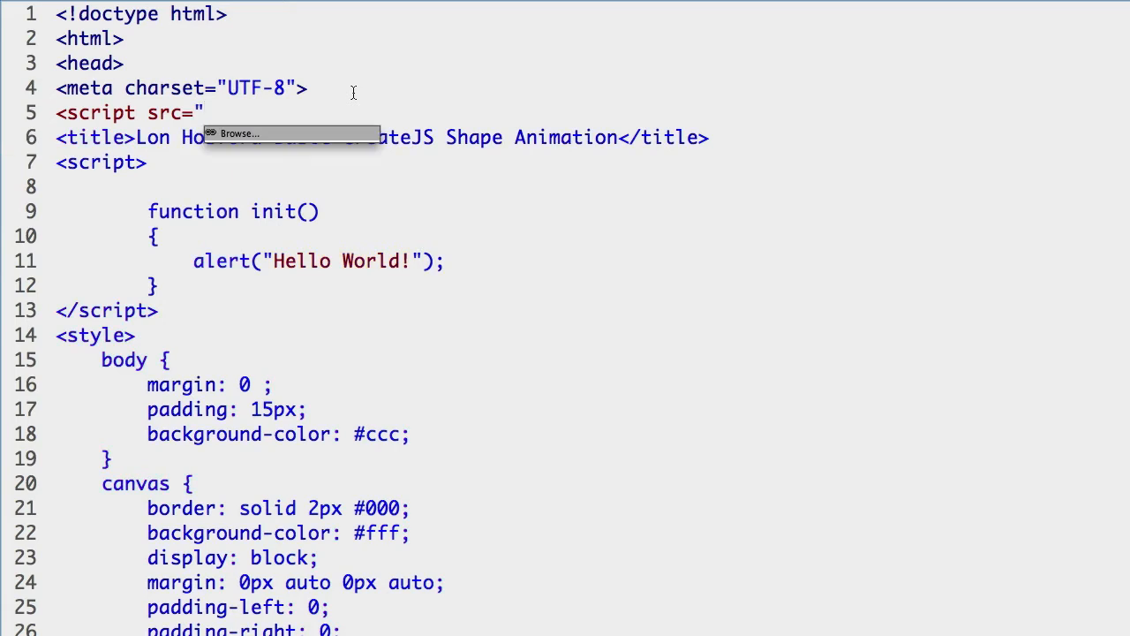
type("http://code.createjs.com/createjs-2013.05.14.min.js")
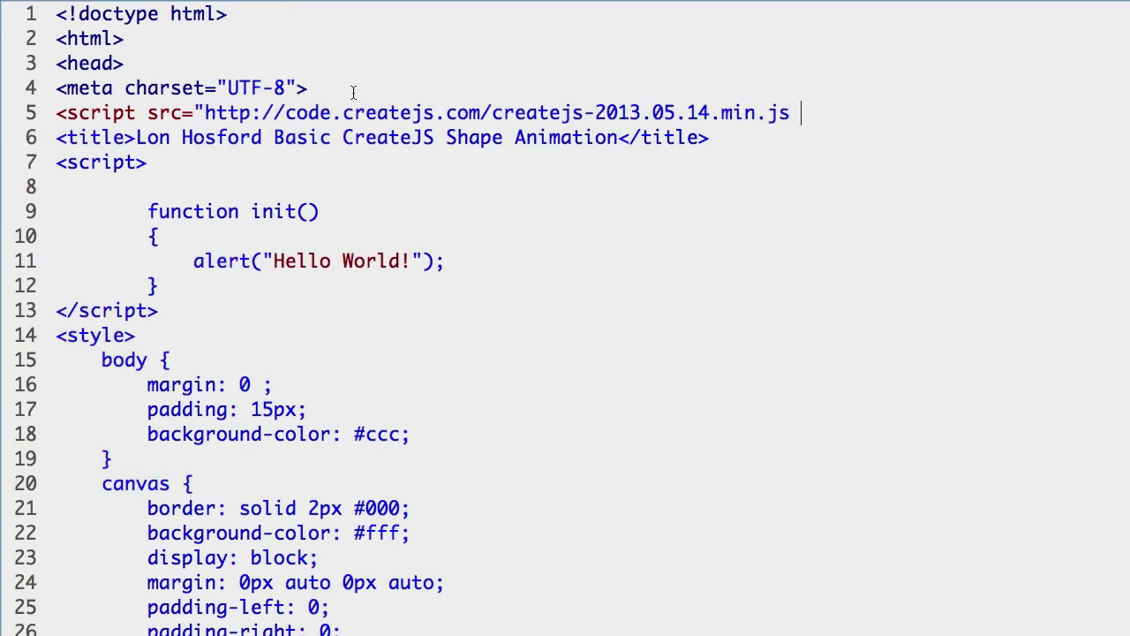
type("\">")
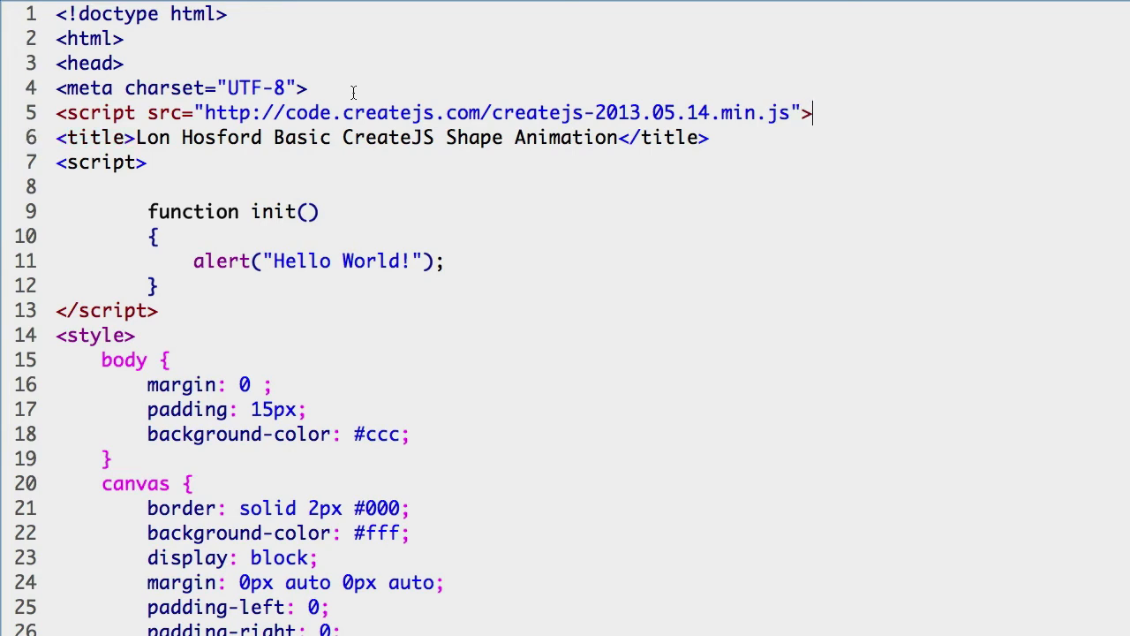
type("</script>")
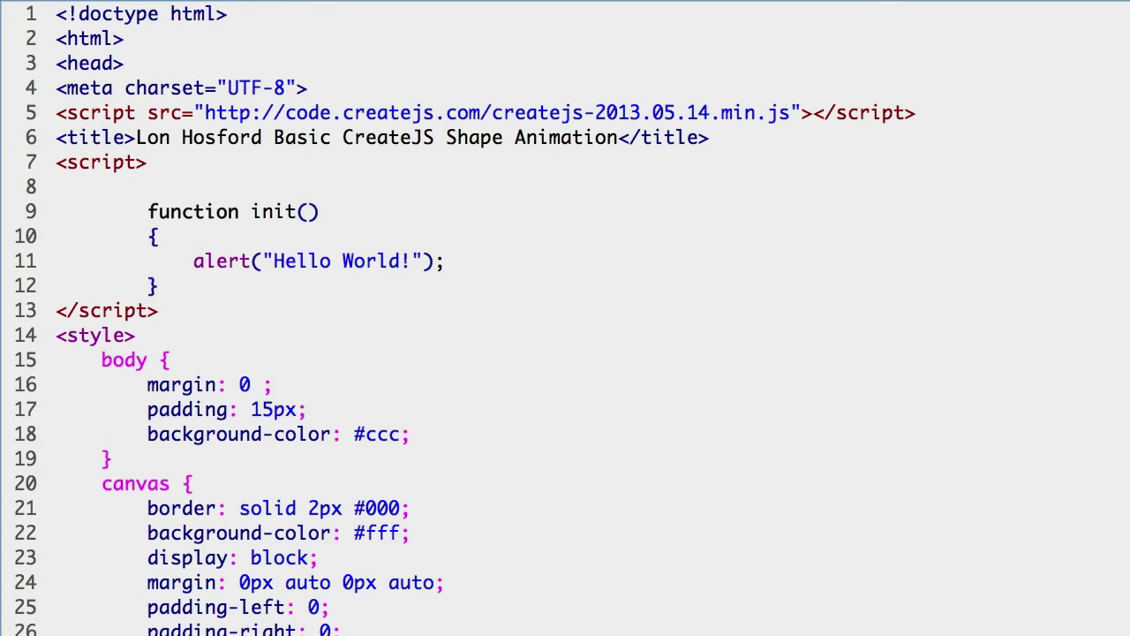
Declare a global variable with 'var stage;' at the top of the script
left_click(149, 188)
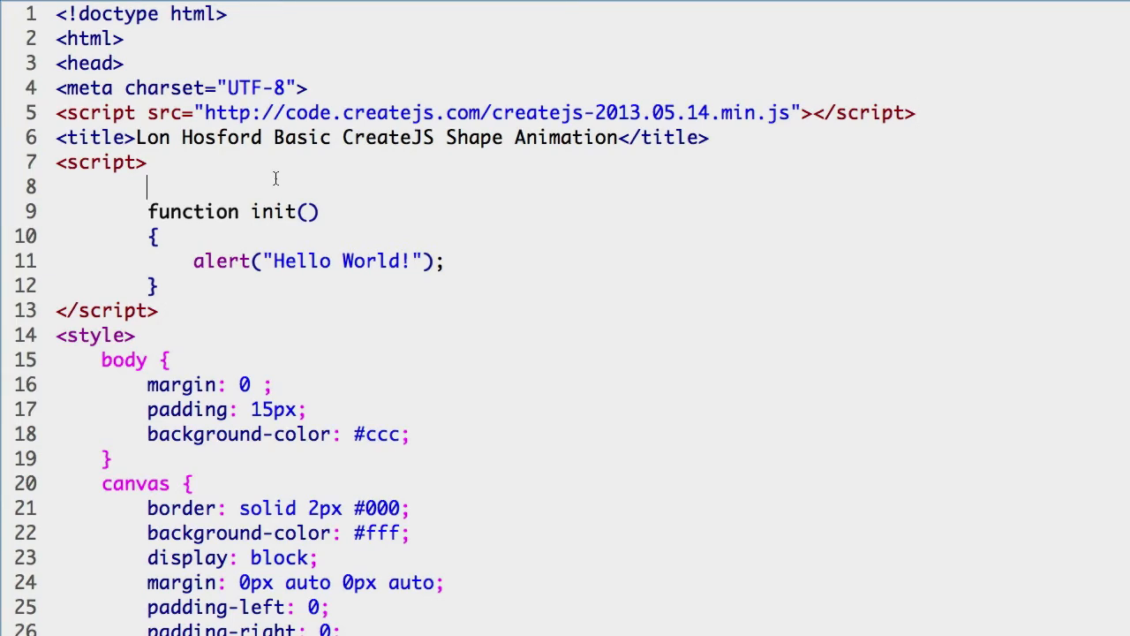
type("var")
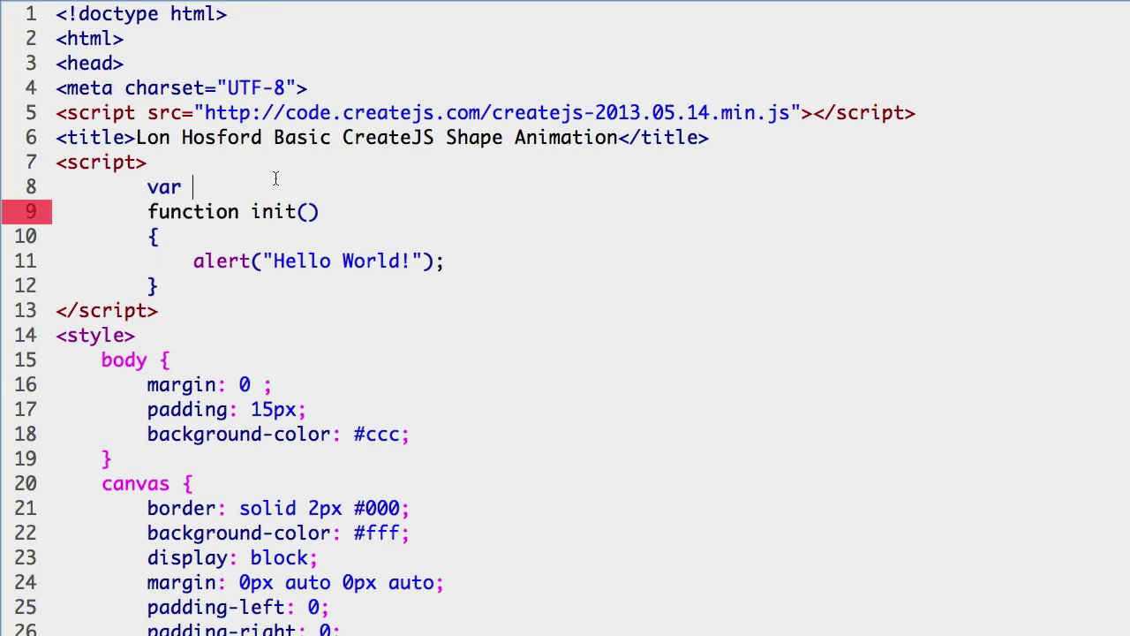
type("stage")
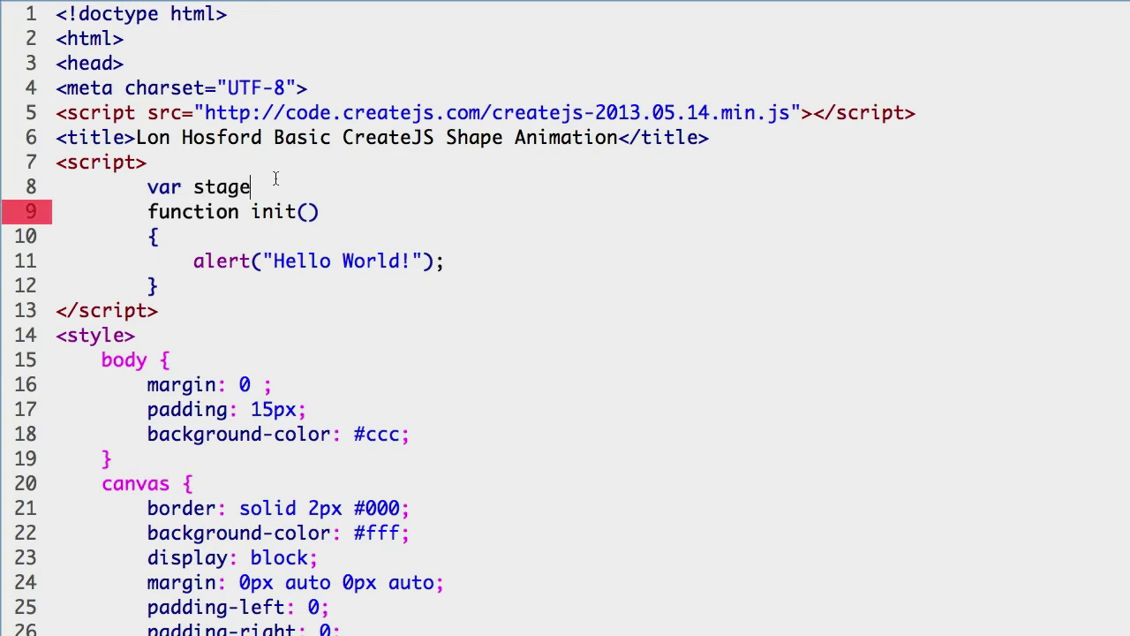
type(";")
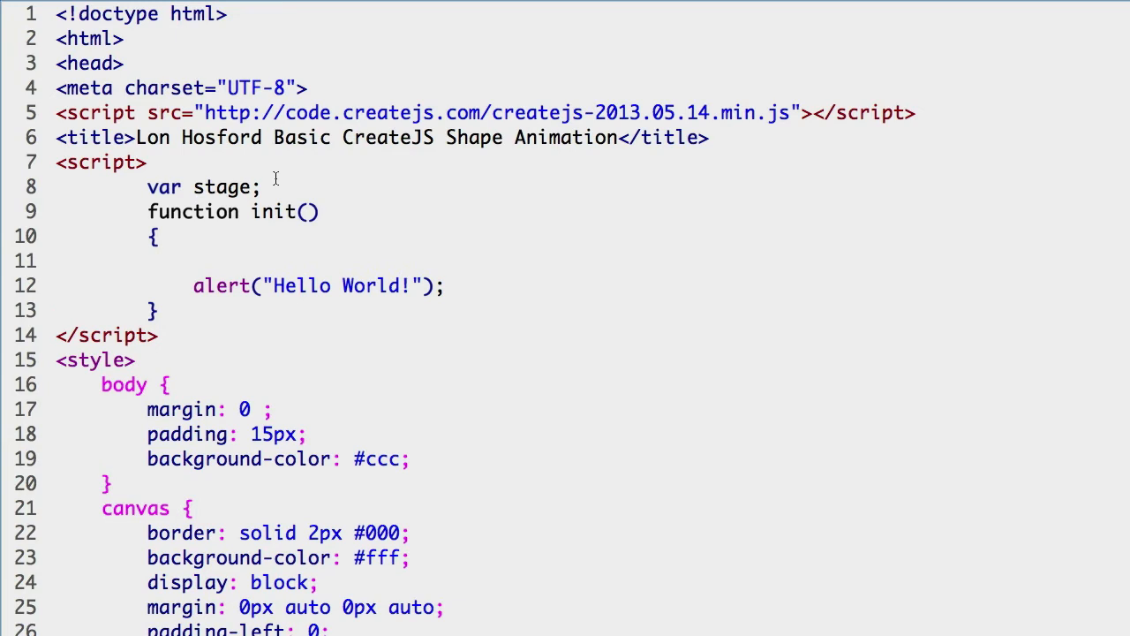
In init, assign stage = new createjs.Stage("stage-canvas"); above the alert
type("stage =")
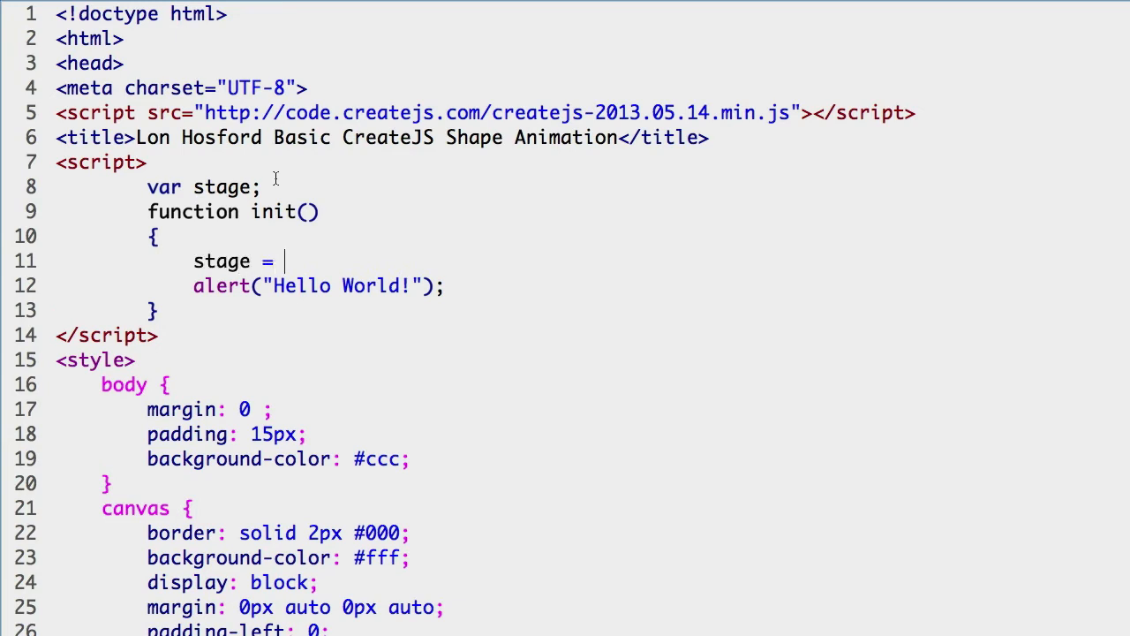
type("new")
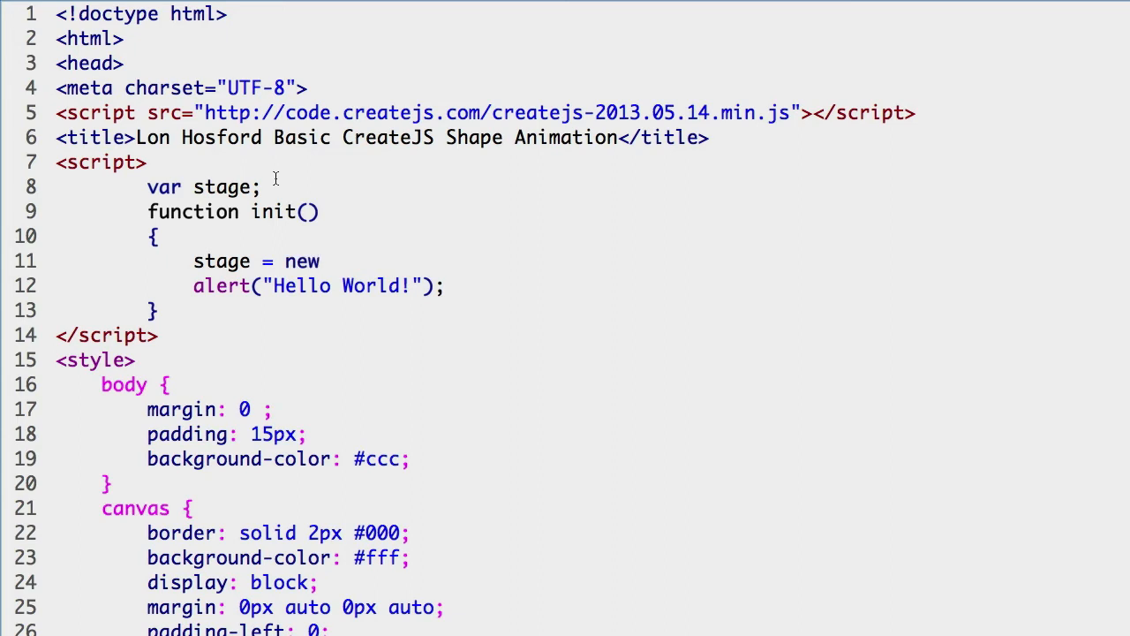
type("crea")
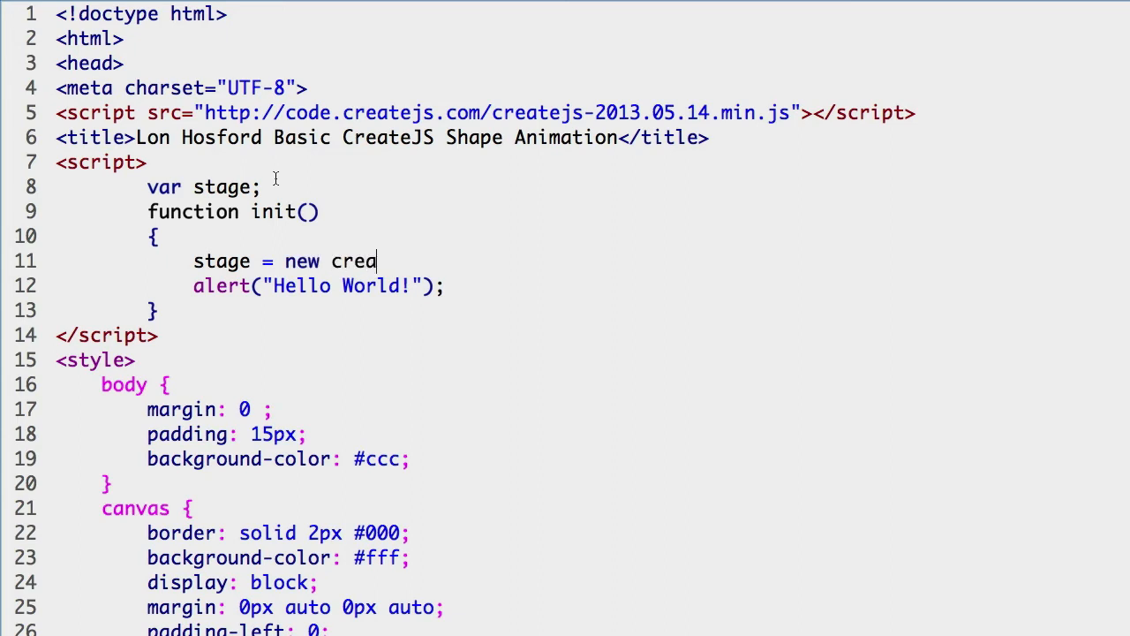
type("tejs")
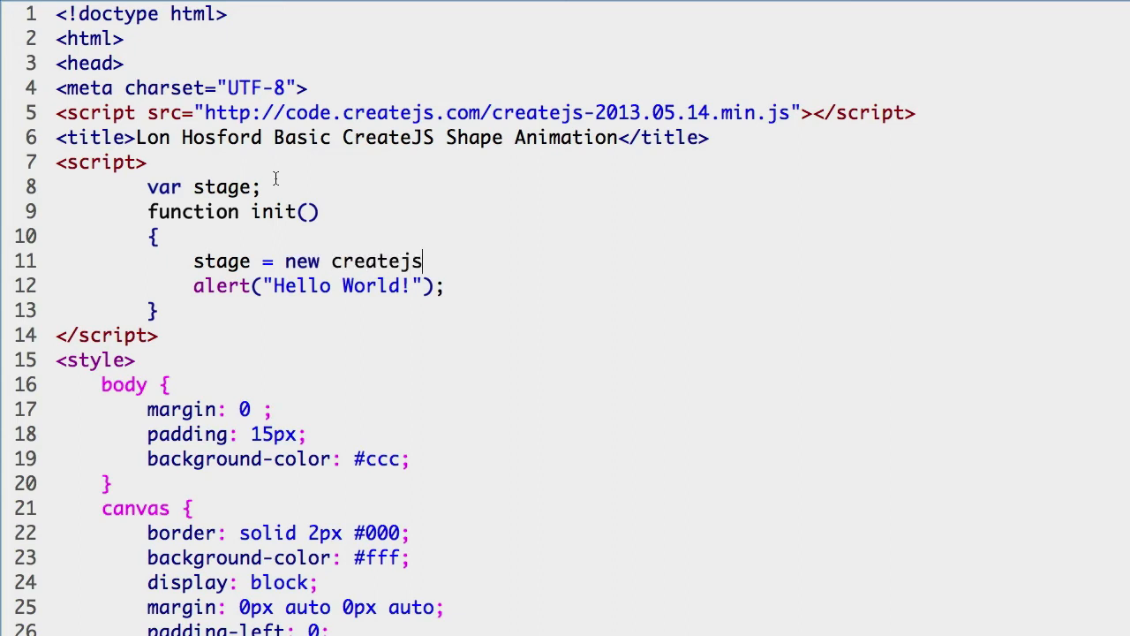
type(".S")
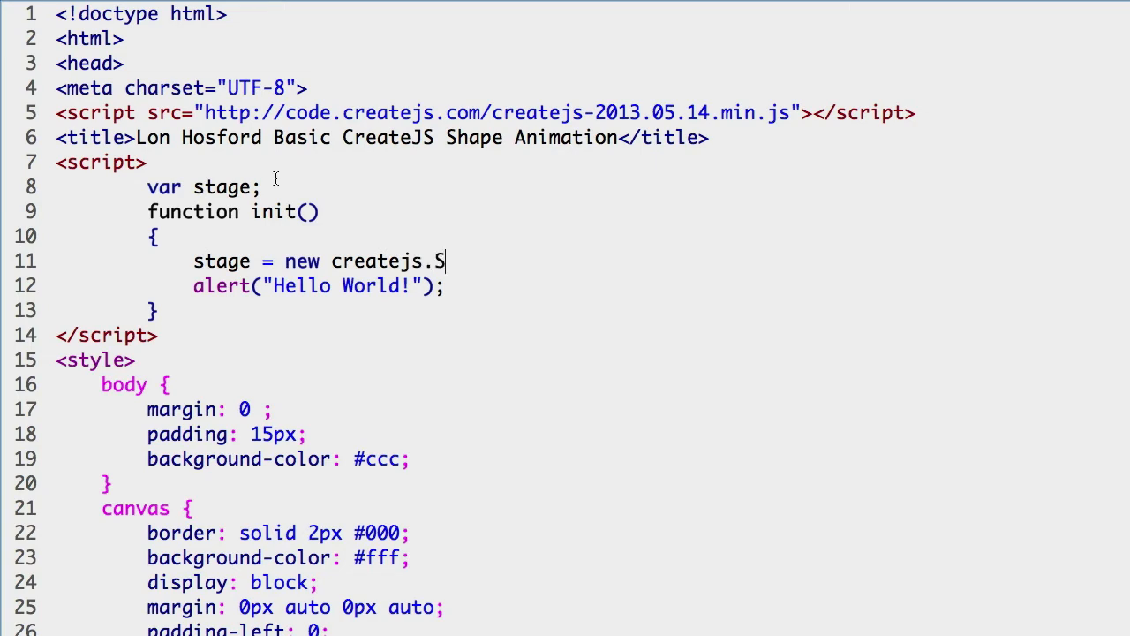
type("tage")
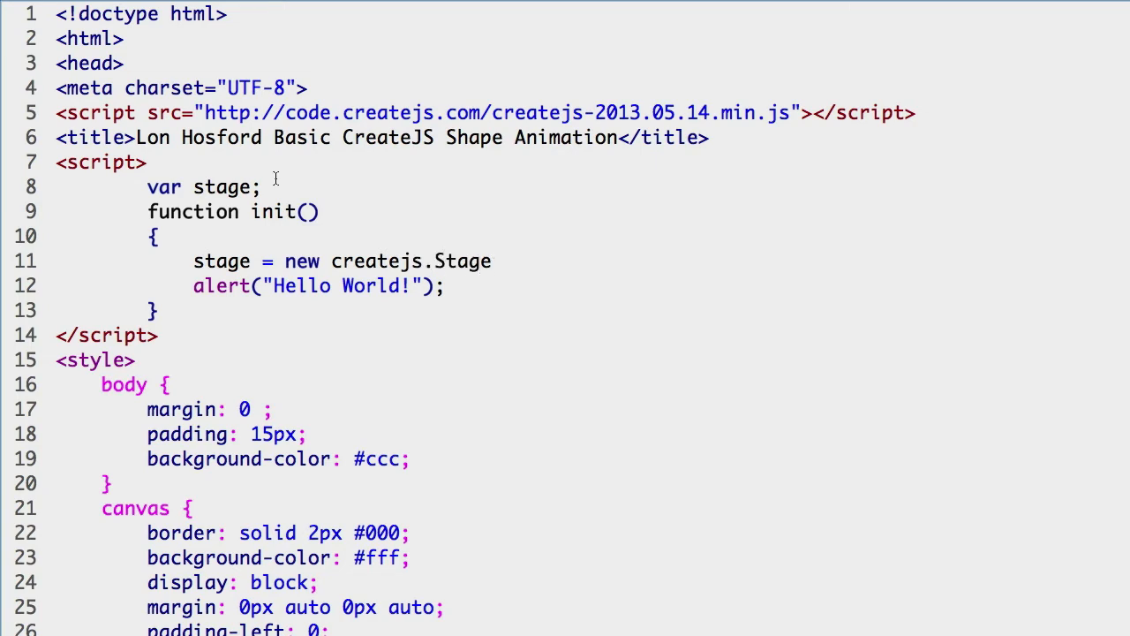
type("(\"")
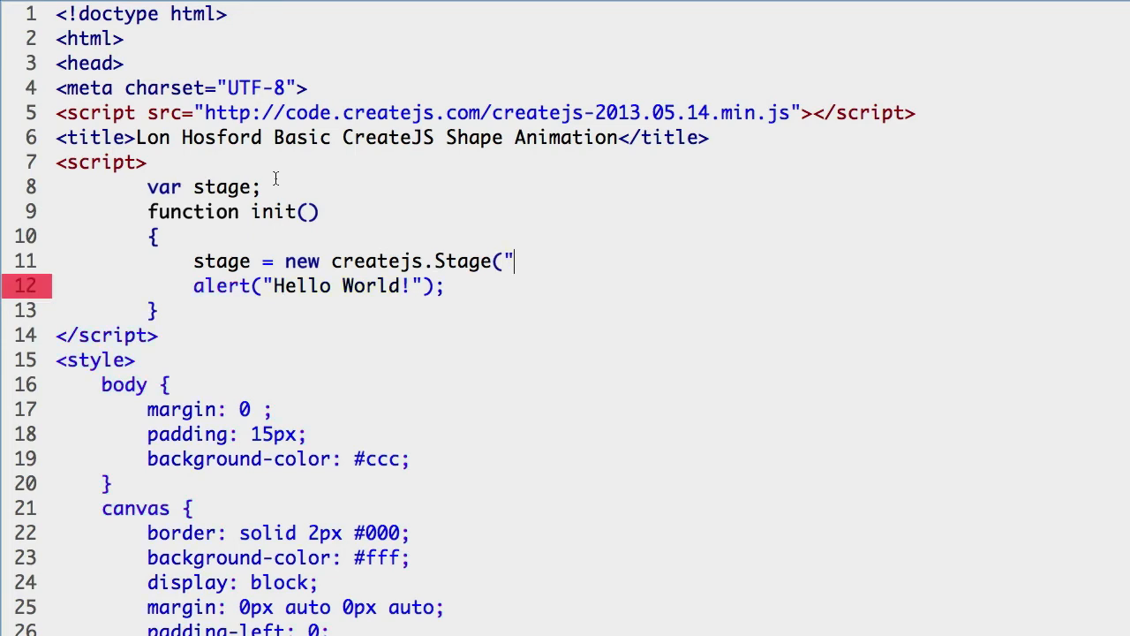
type("s")
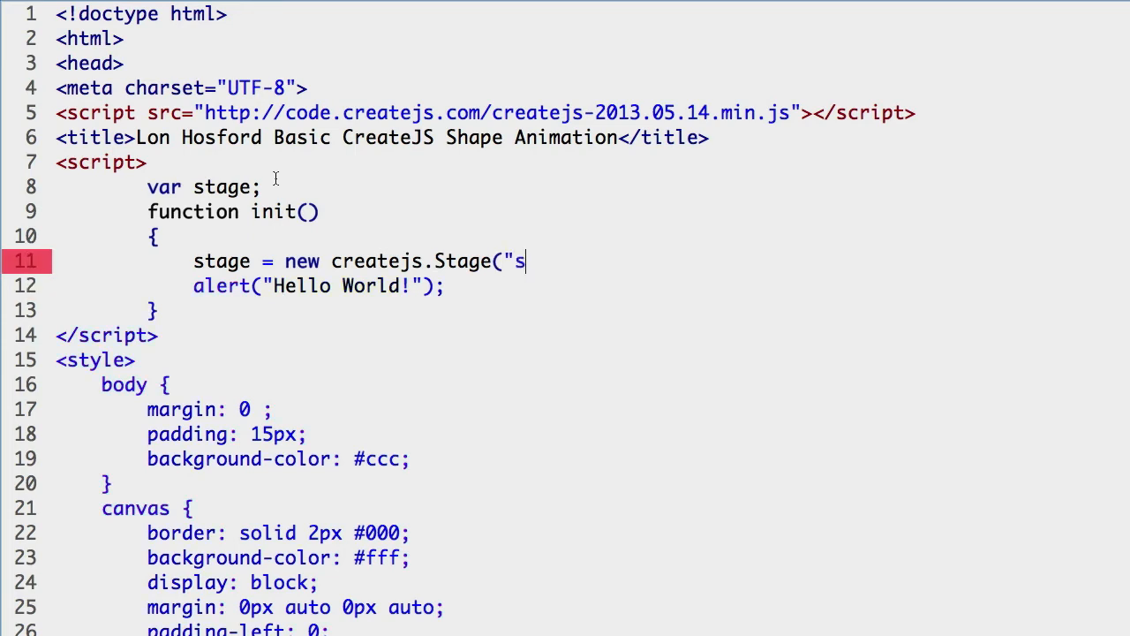
type("tage-c")
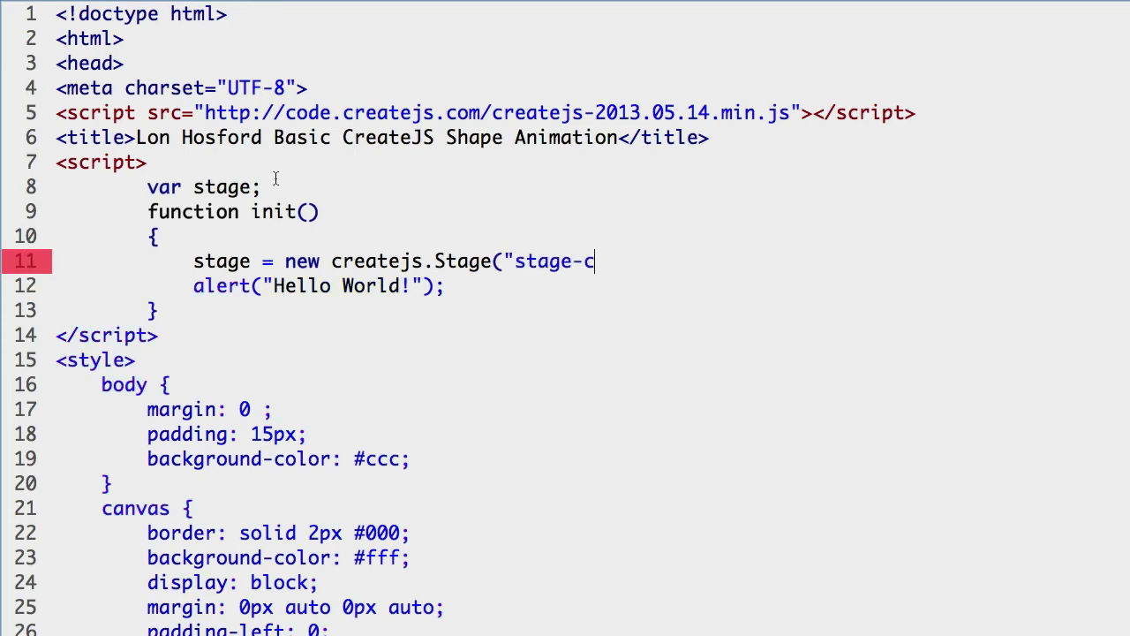
type("anvas")
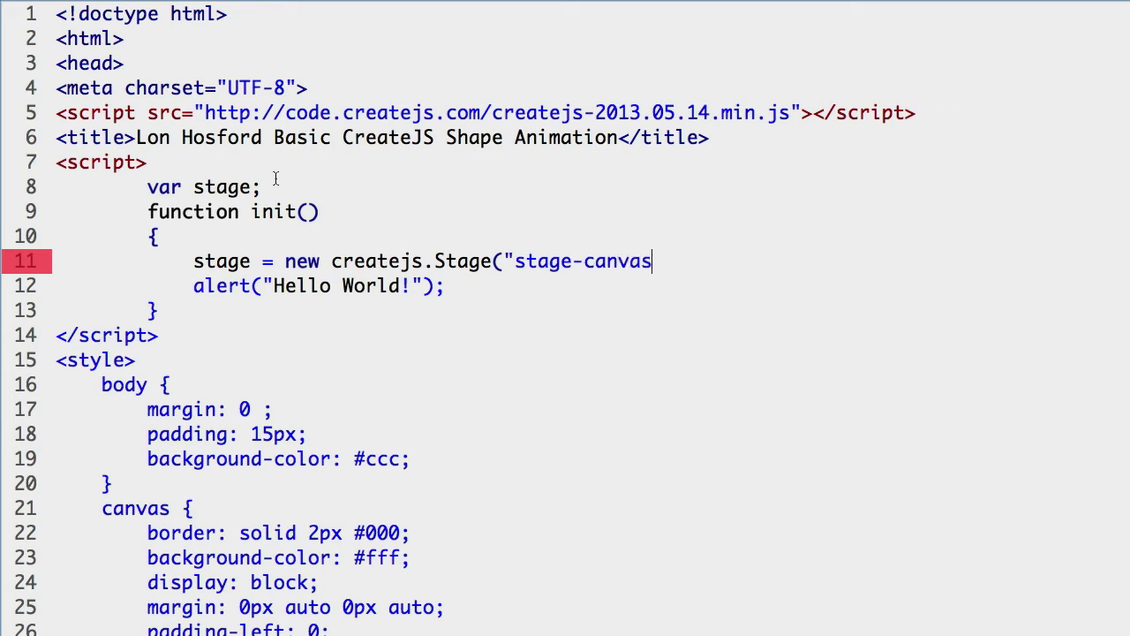
type("\")")
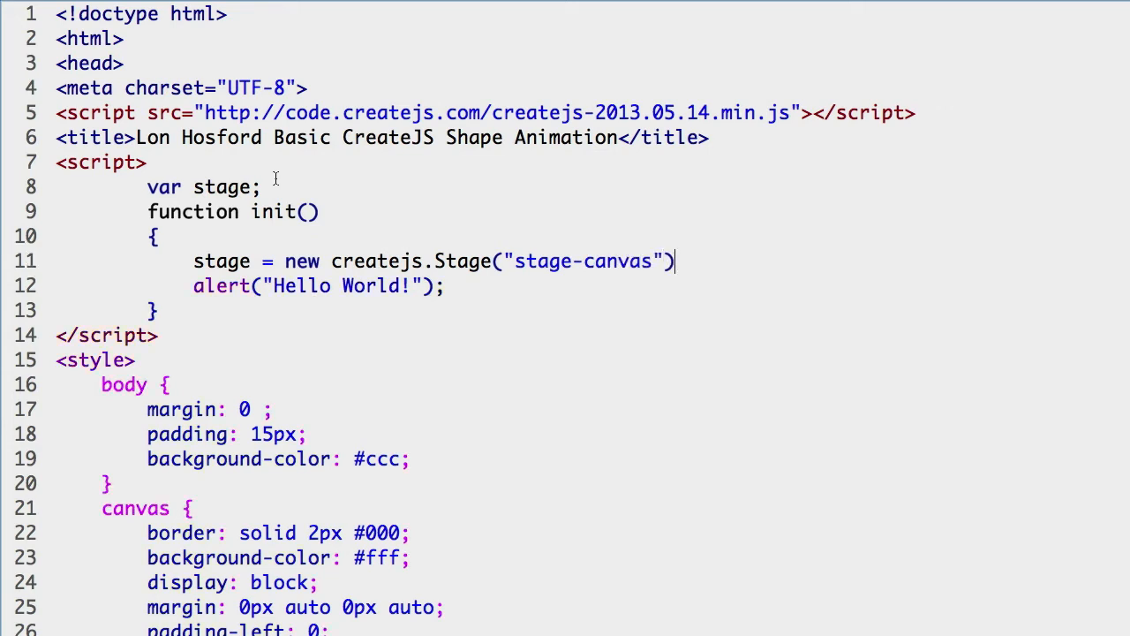
type(";")
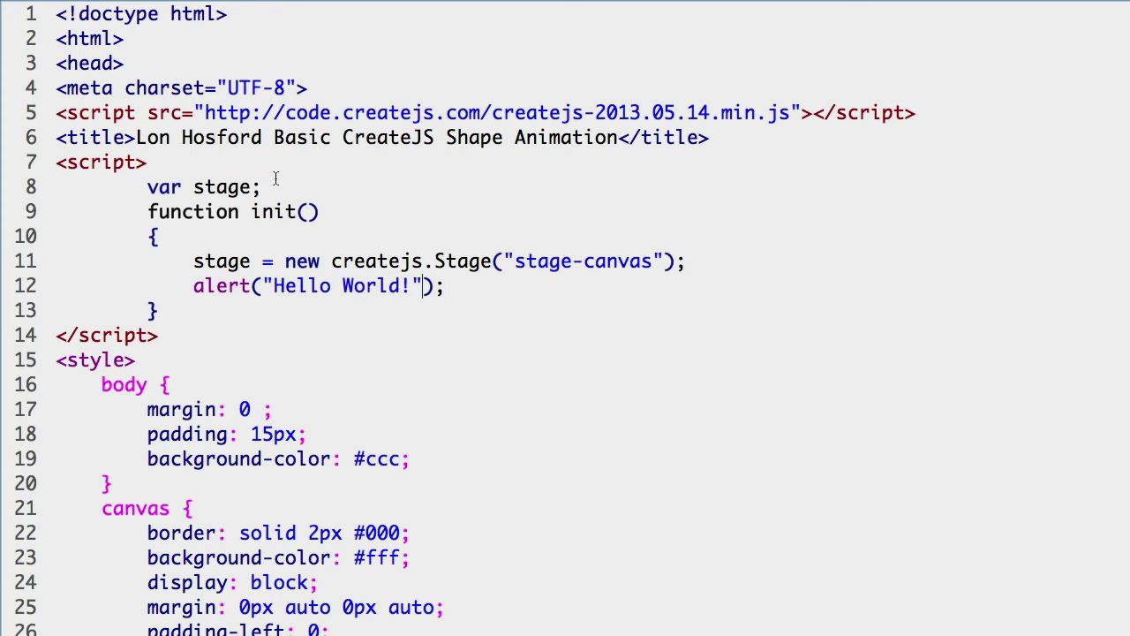
Replace the "Hello World!" alert argument with stage.canvas
double_click(345, 287)
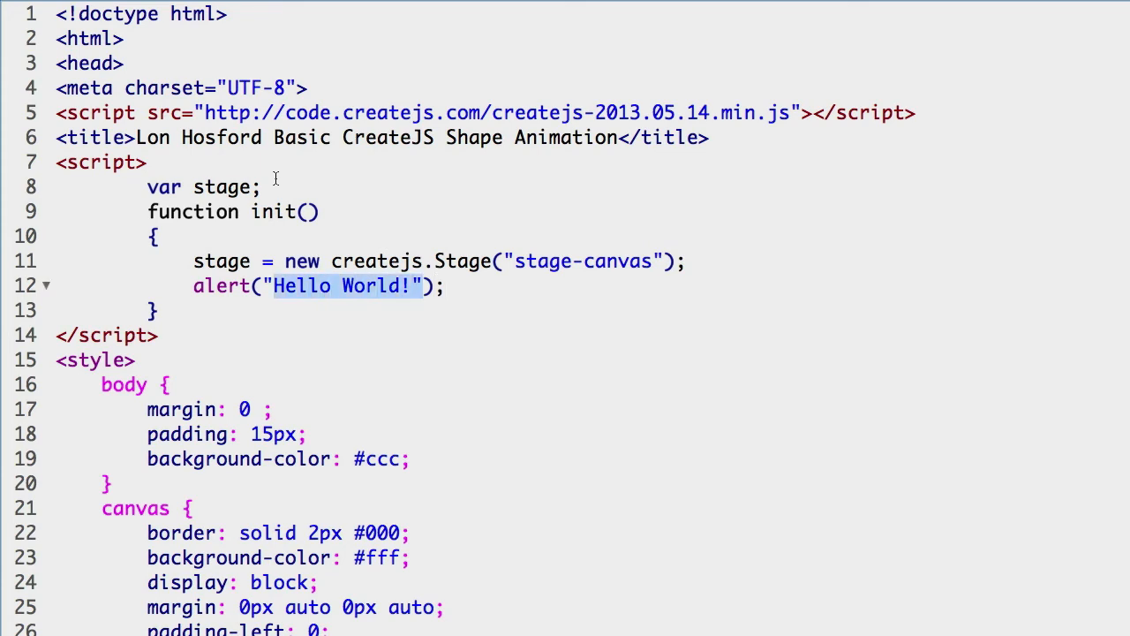
type("st);")
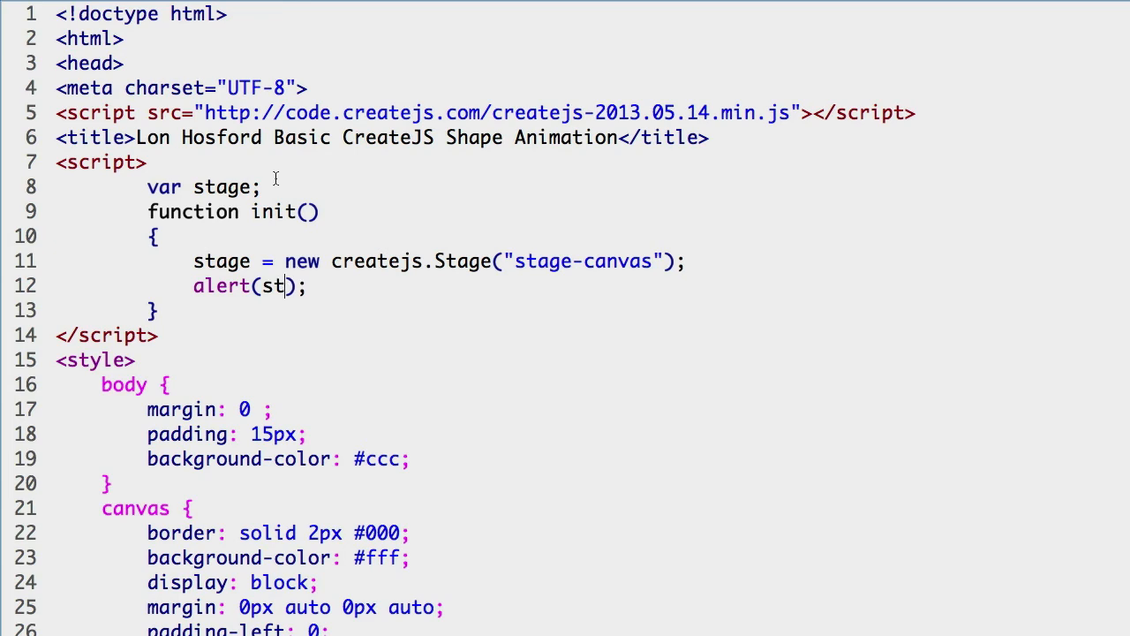
type("age.")
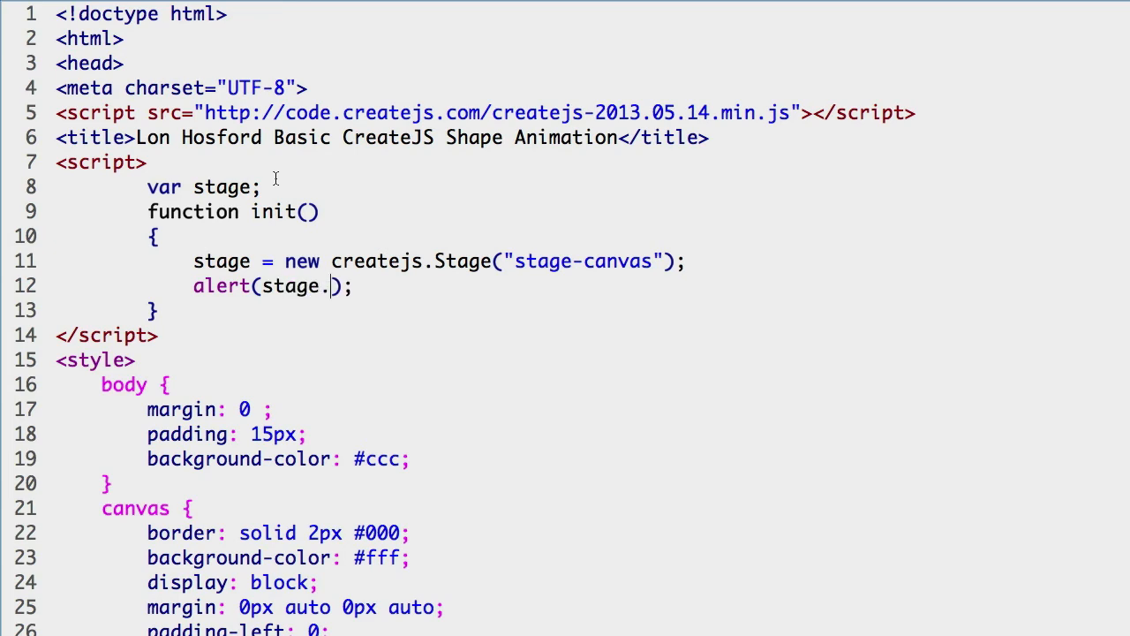
type("canva")
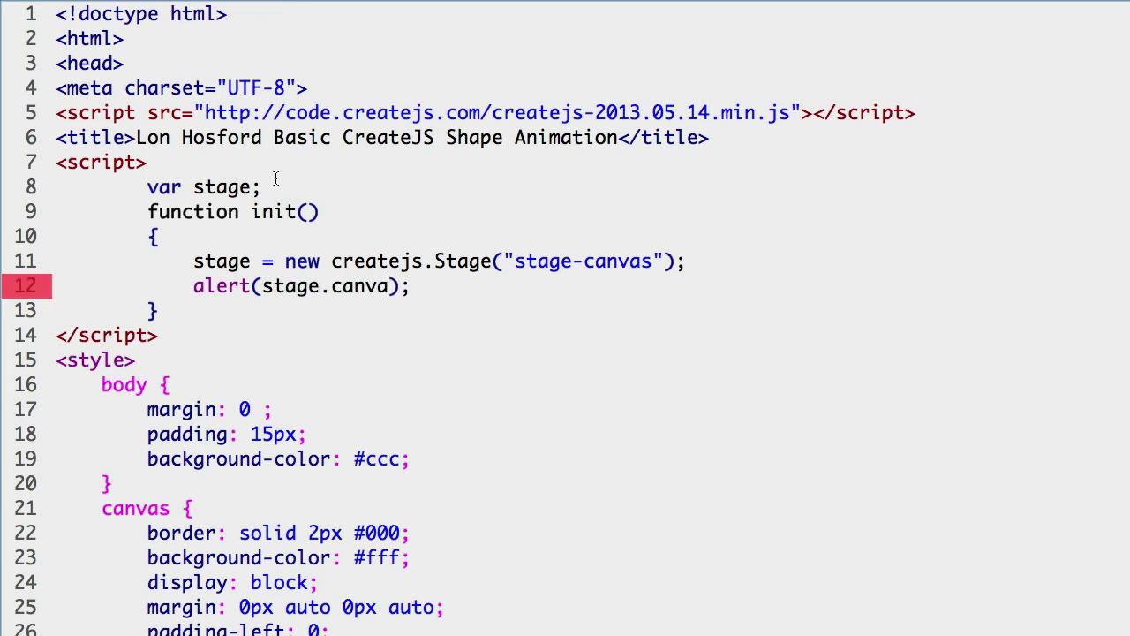
type("s")
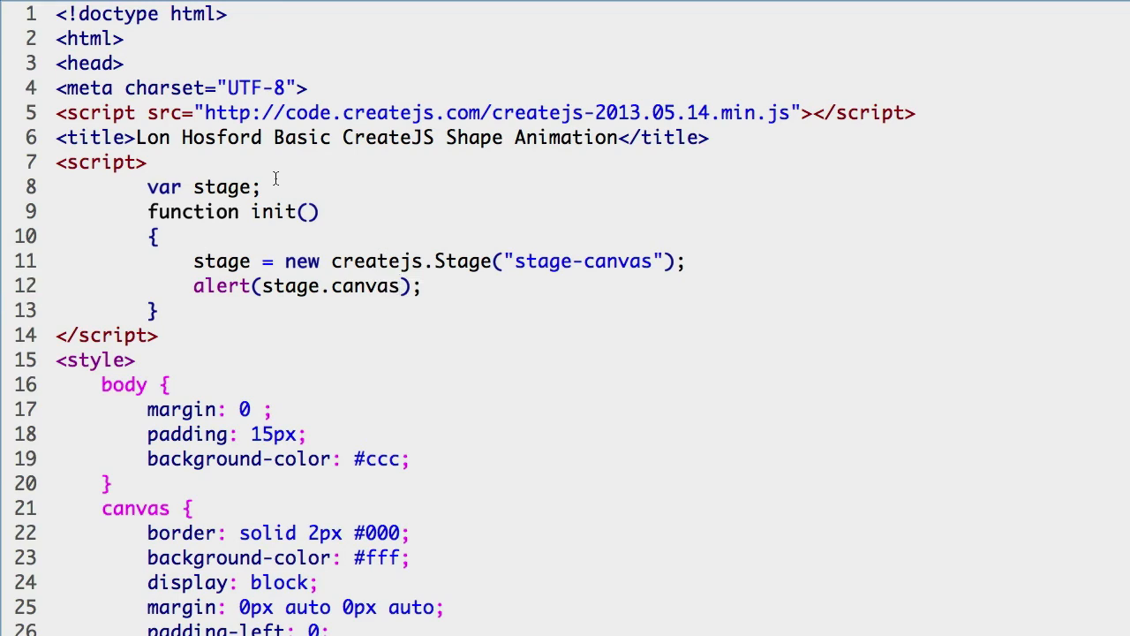
left_click(399, 286)
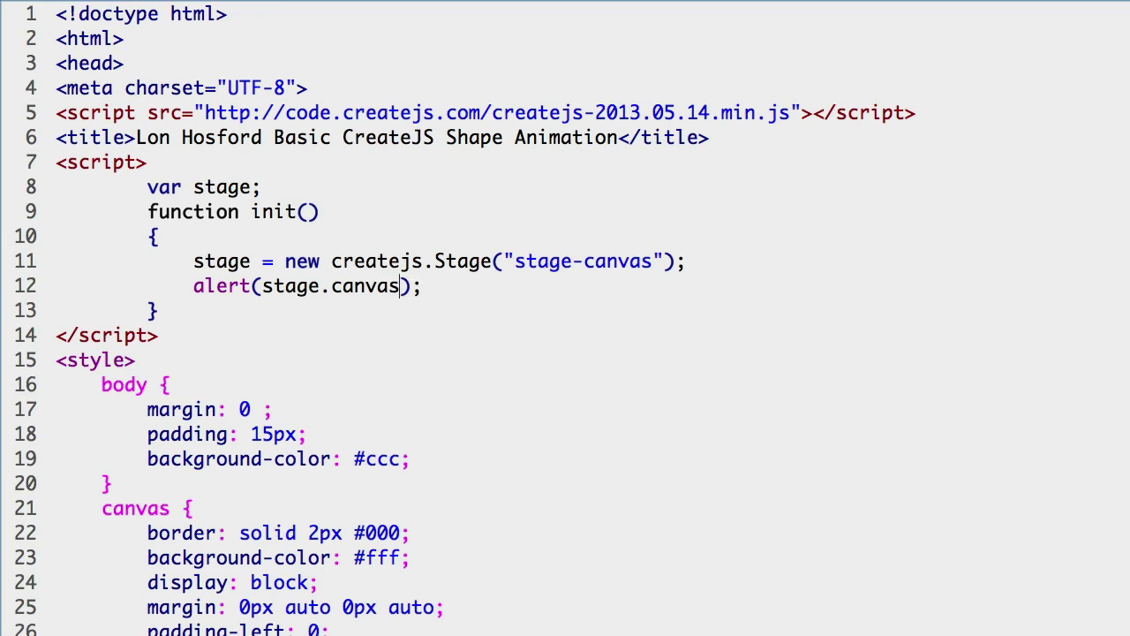